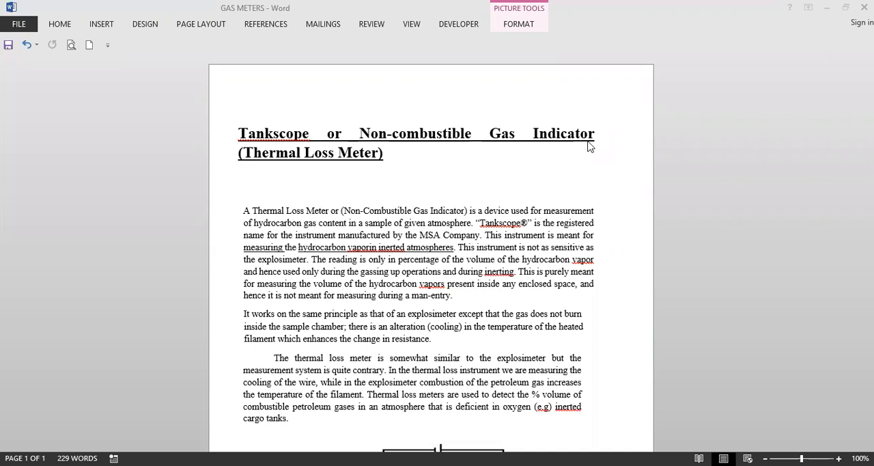
pyautogui.moveTo(581, 155)
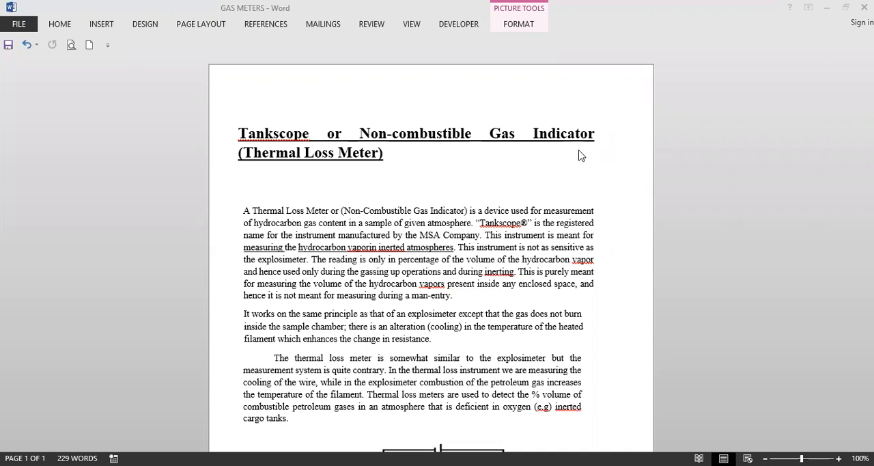
pyautogui.moveTo(576, 156)
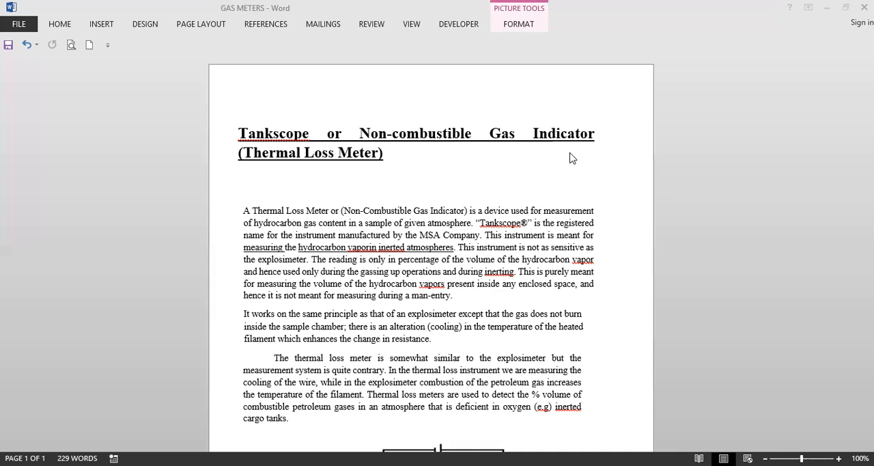
pyautogui.moveTo(567, 164)
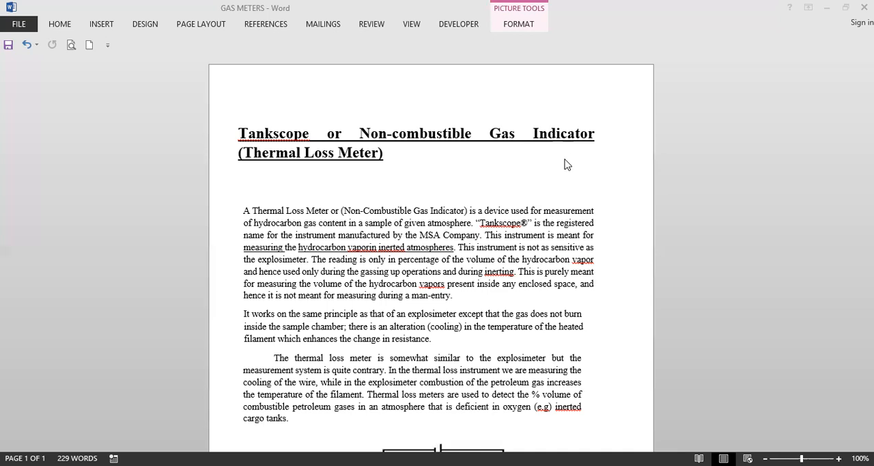
pyautogui.moveTo(488, 191)
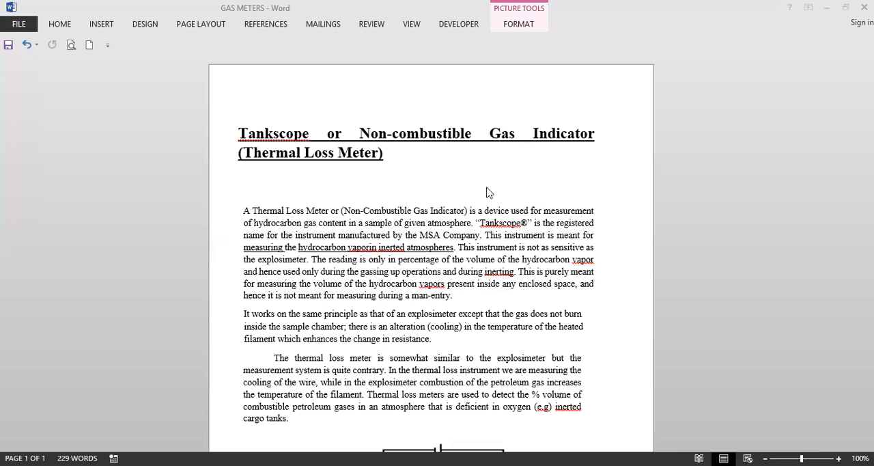
pyautogui.moveTo(474, 222)
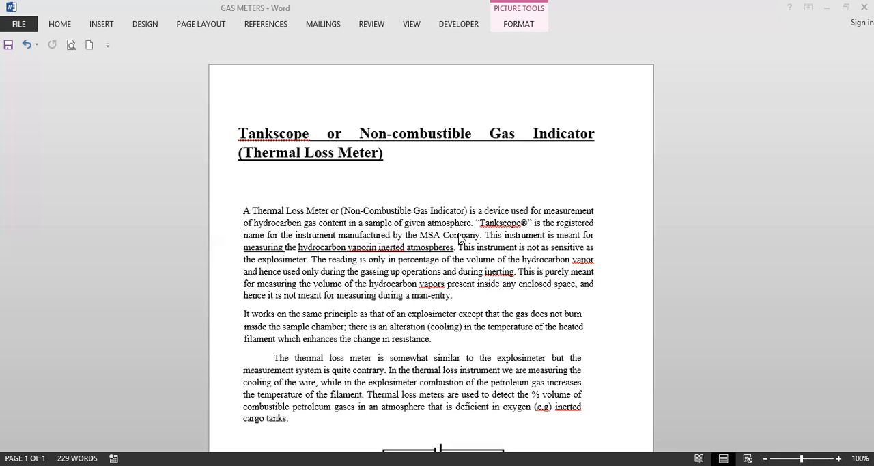
pyautogui.moveTo(446, 334)
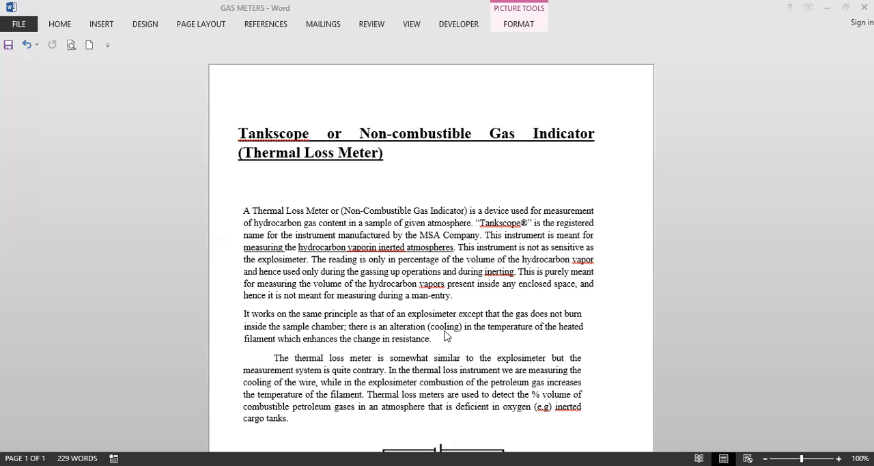
pyautogui.moveTo(466, 293)
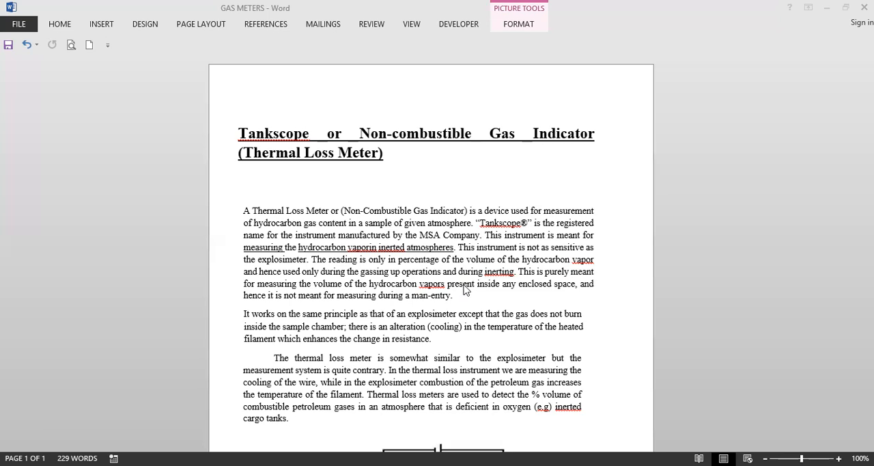
pyautogui.moveTo(457, 278)
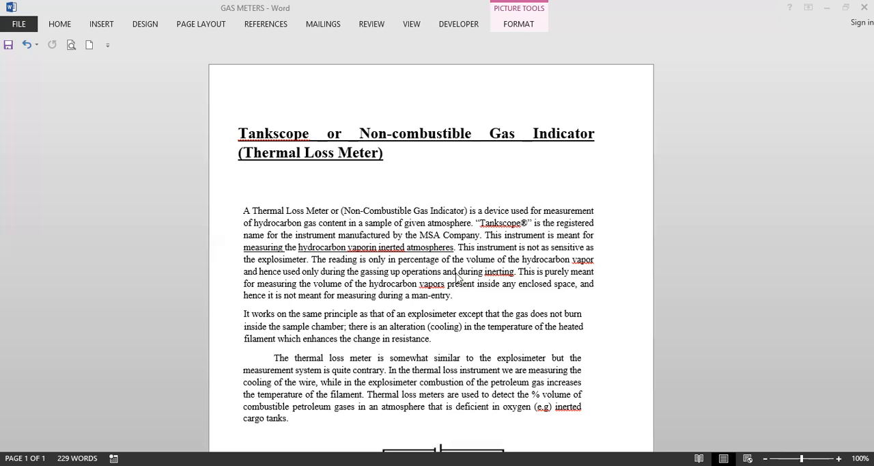
pyautogui.scroll(-3)
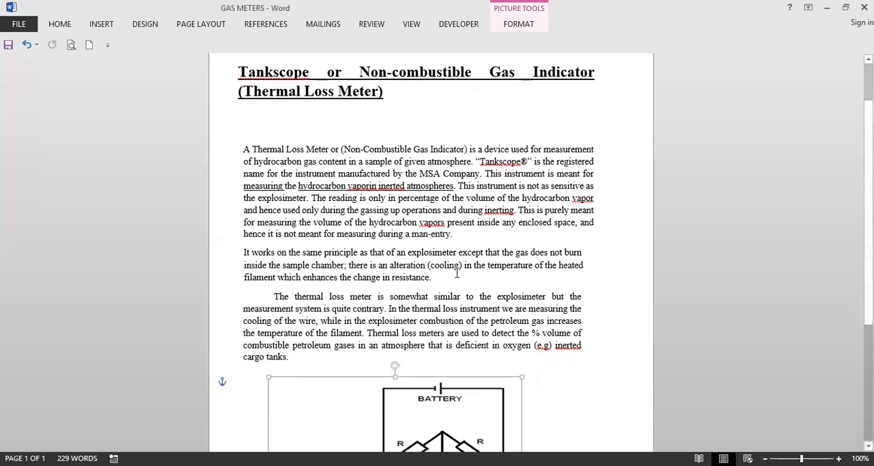
pyautogui.scroll(-3)
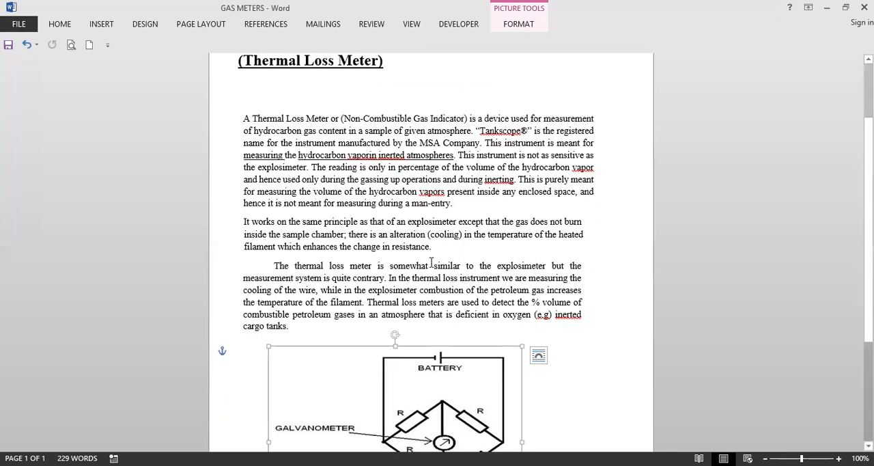
pyautogui.scroll(-3)
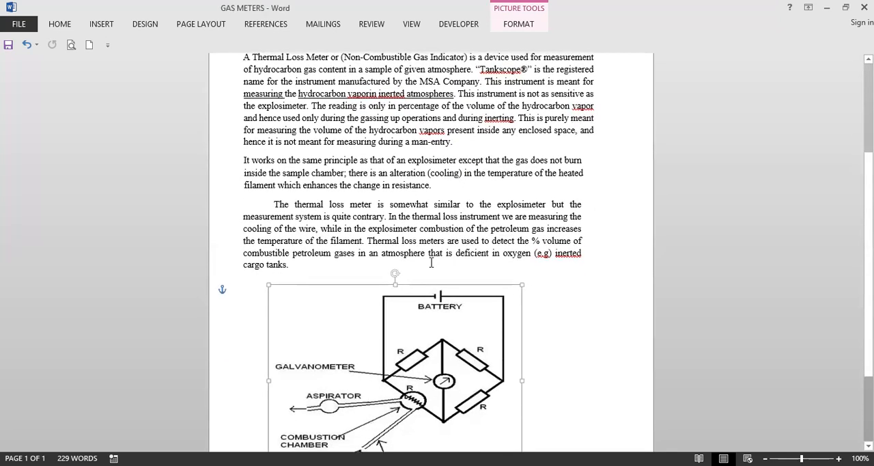
pyautogui.scroll(-3)
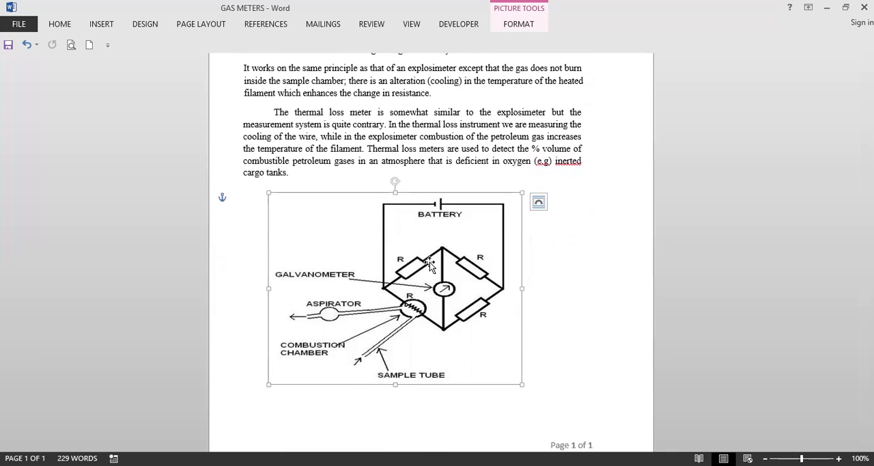
pyautogui.scroll(-3)
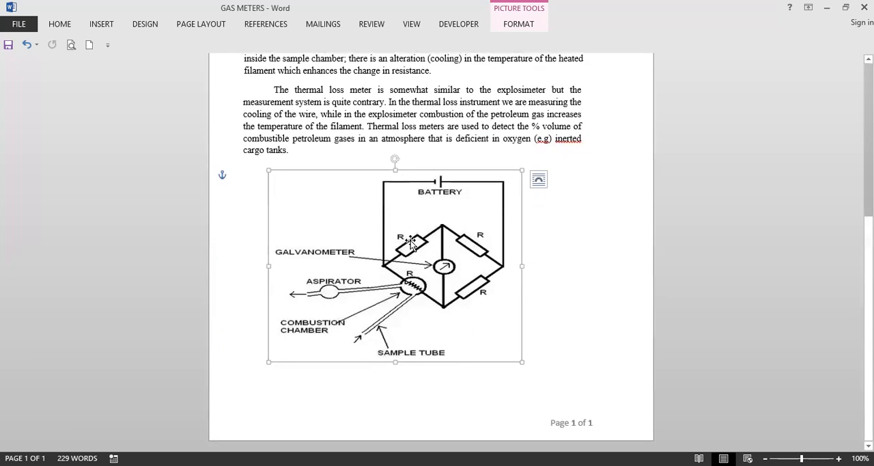
pyautogui.moveTo(413, 280)
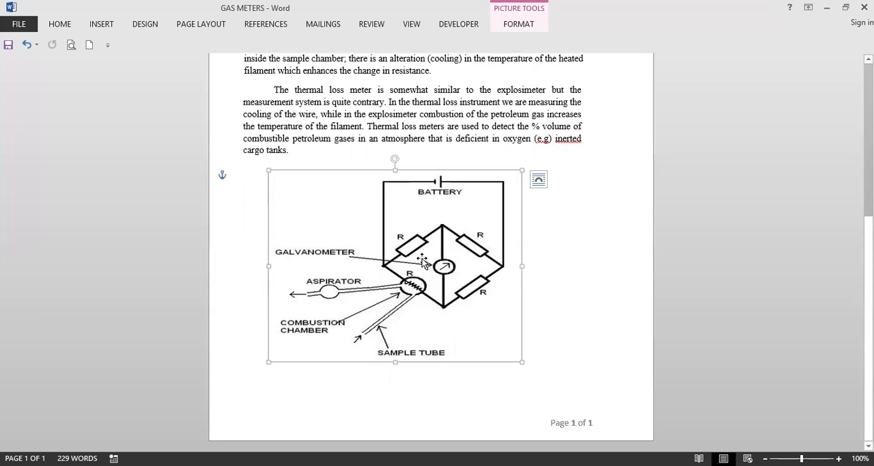
pyautogui.moveTo(437, 273)
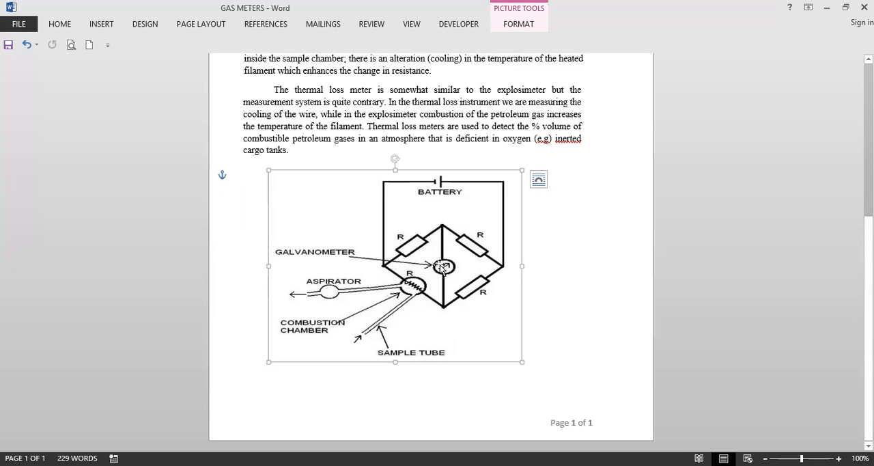
pyautogui.moveTo(456, 274)
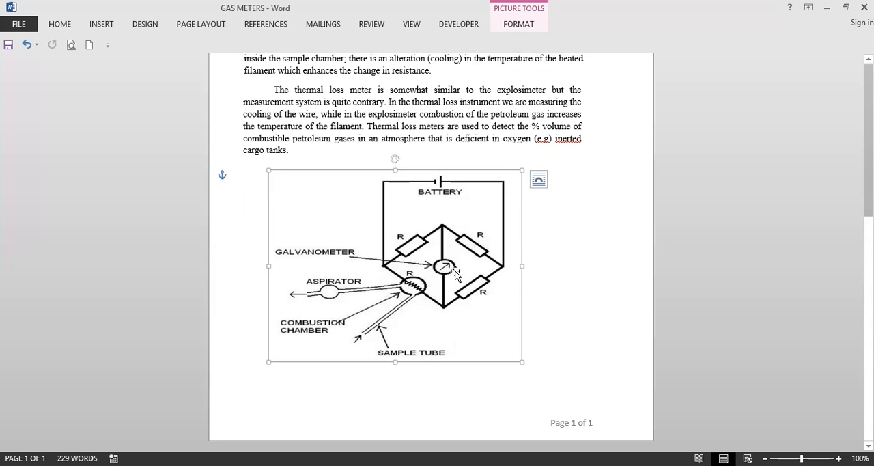
pyautogui.moveTo(407, 286)
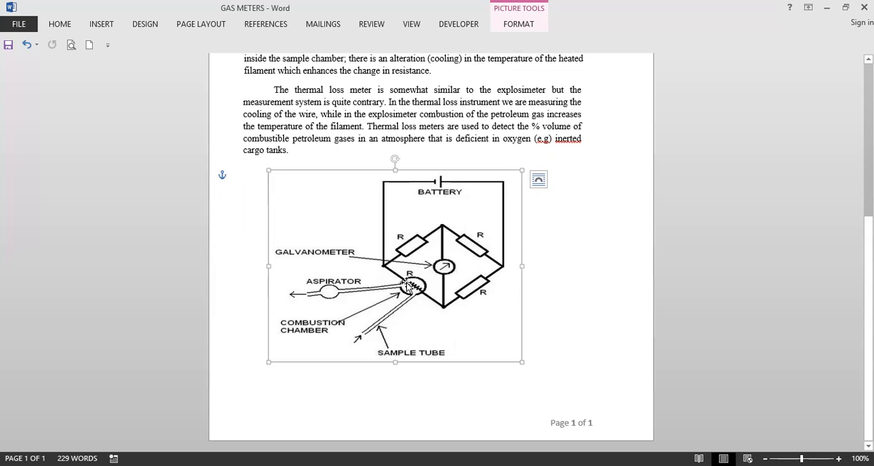
pyautogui.moveTo(403, 284)
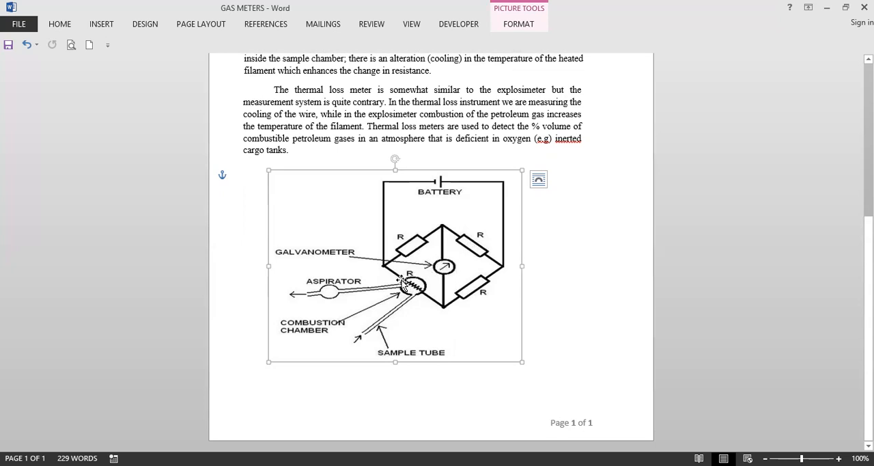
pyautogui.moveTo(347, 313)
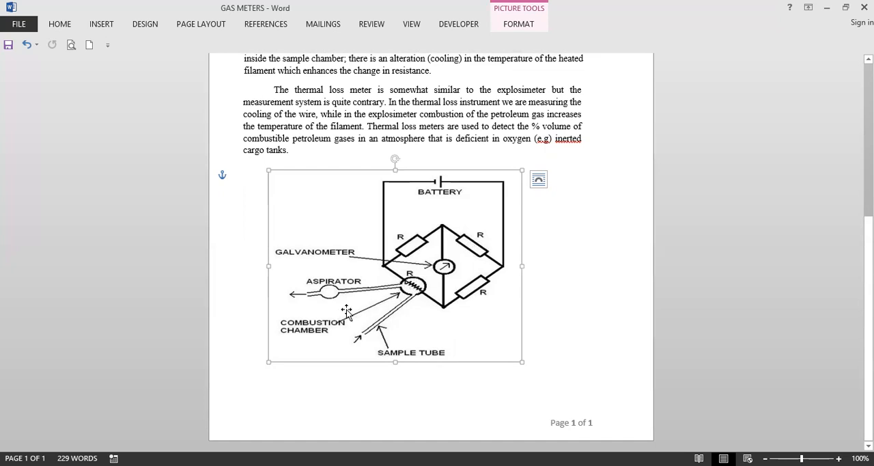
pyautogui.moveTo(362, 312)
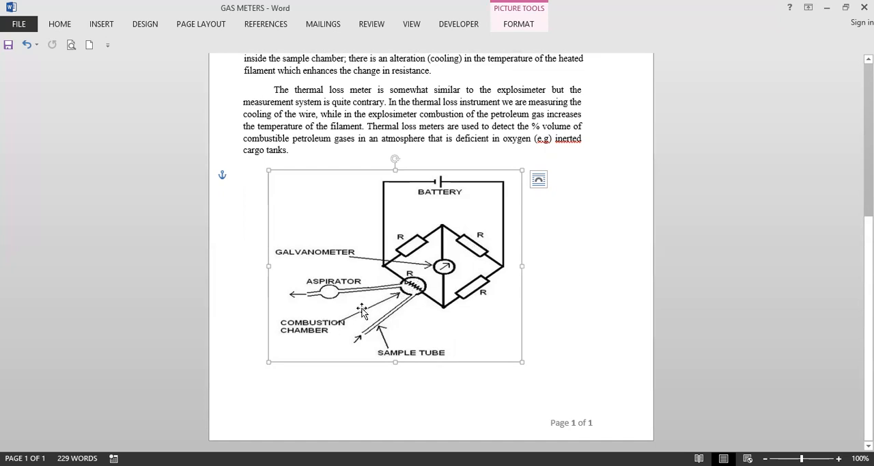
pyautogui.moveTo(320, 315)
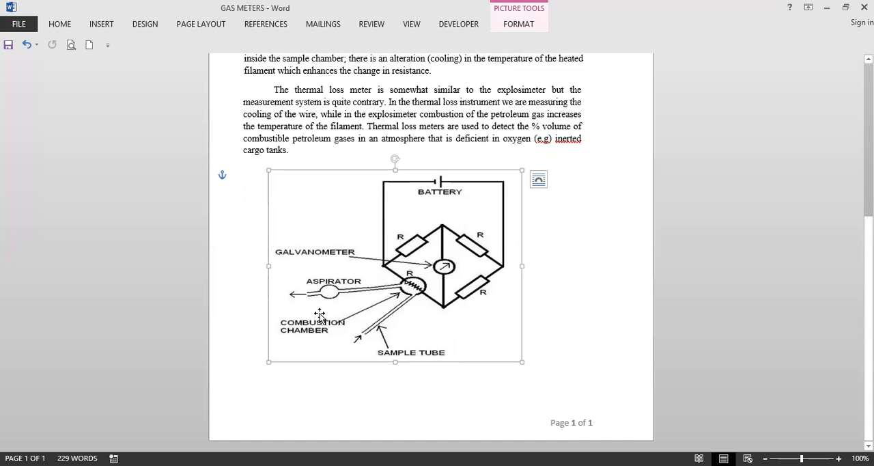
pyautogui.moveTo(303, 334)
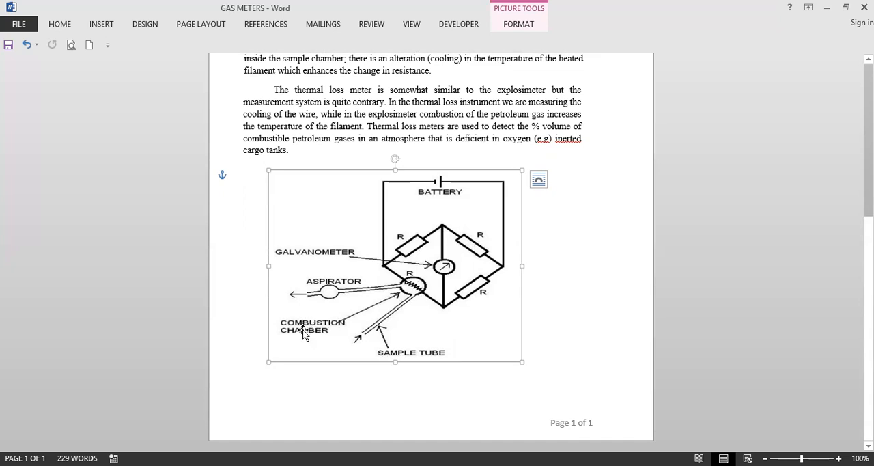
pyautogui.moveTo(420, 286)
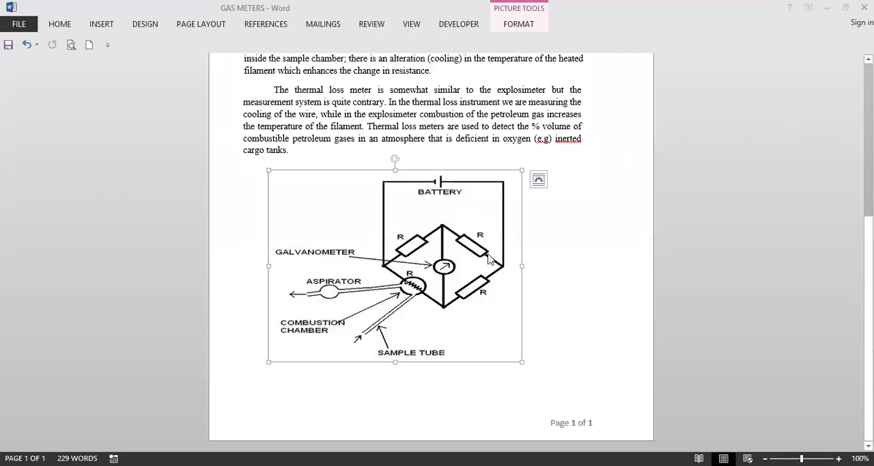
pyautogui.moveTo(437, 282)
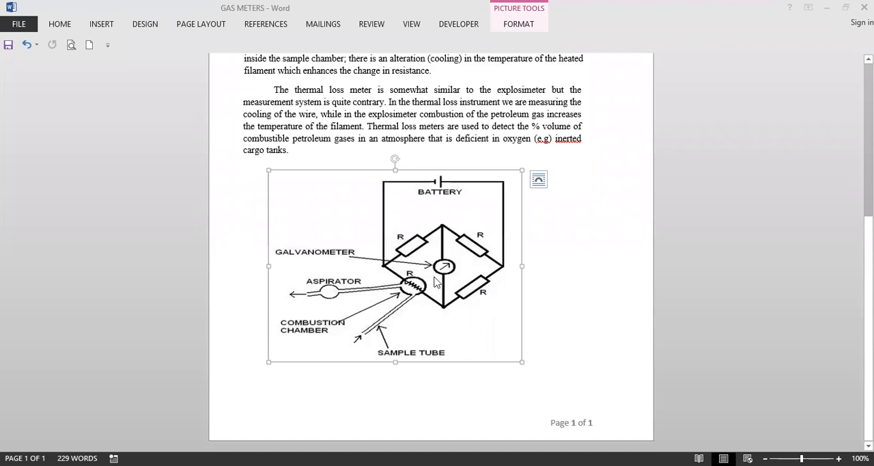
pyautogui.moveTo(409, 285)
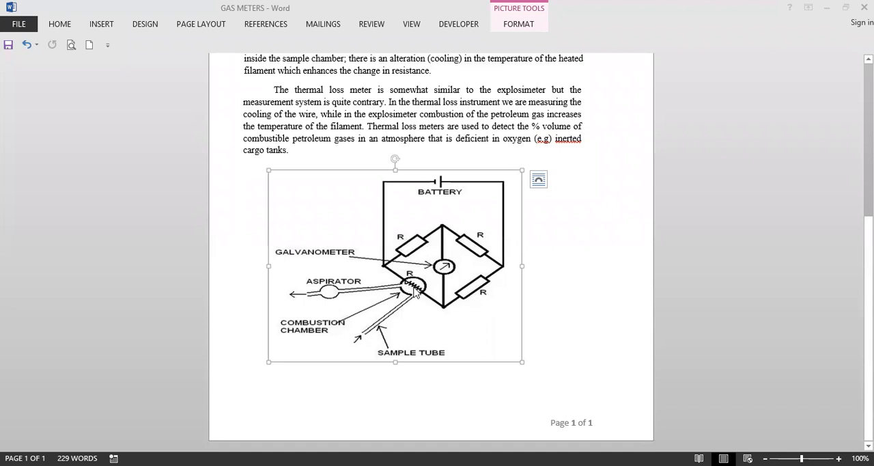
pyautogui.moveTo(445, 267)
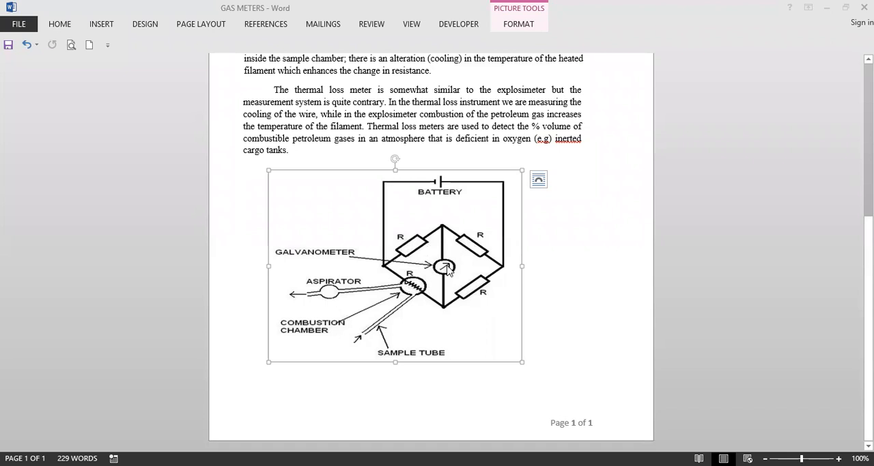
pyautogui.moveTo(441, 179)
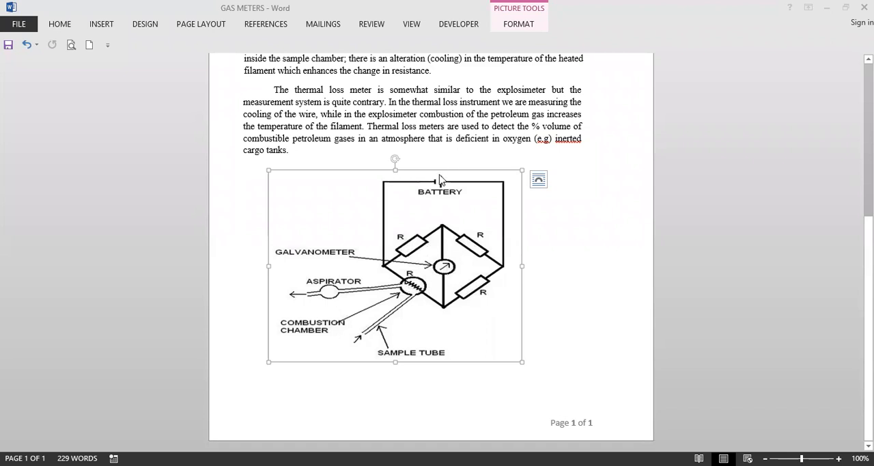
pyautogui.moveTo(420, 28)
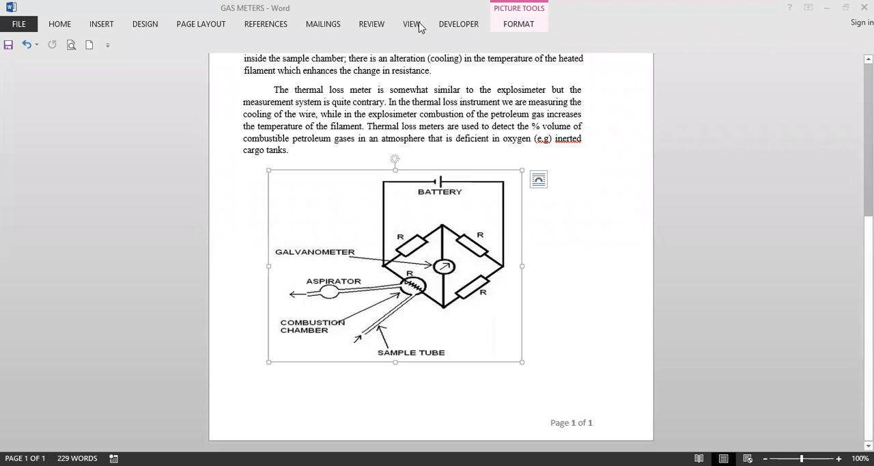